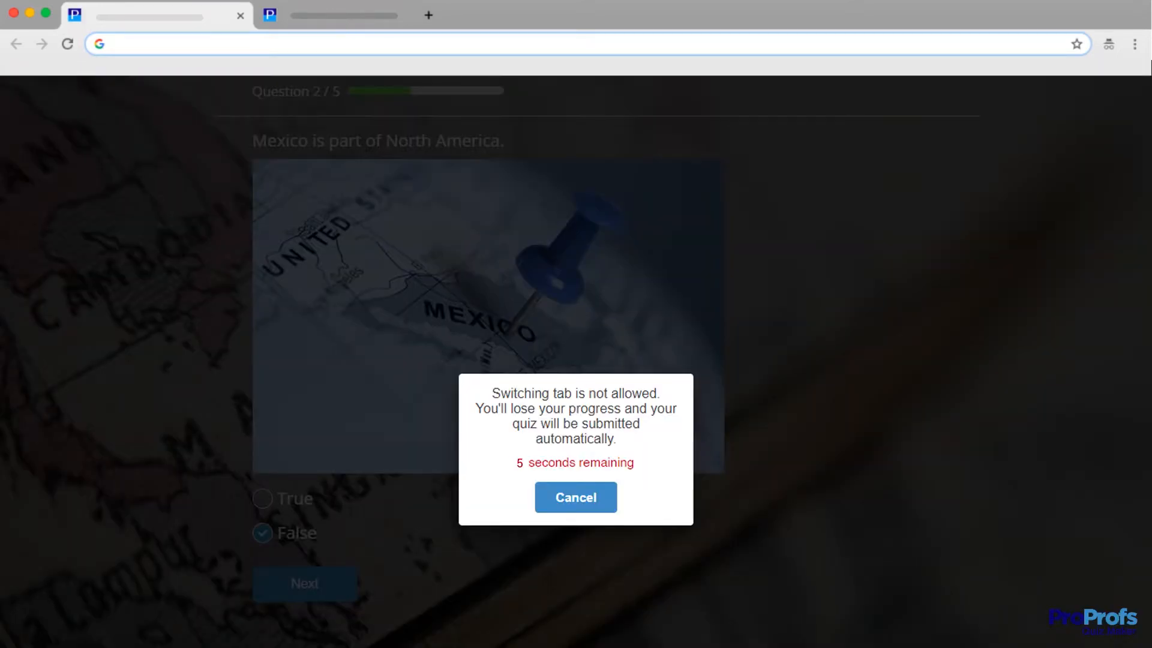
Dismiss the tab-switching warning to stay in the quiz, then return to the quiz editor
{"action": "left_click", "coordinate": [574, 497]}
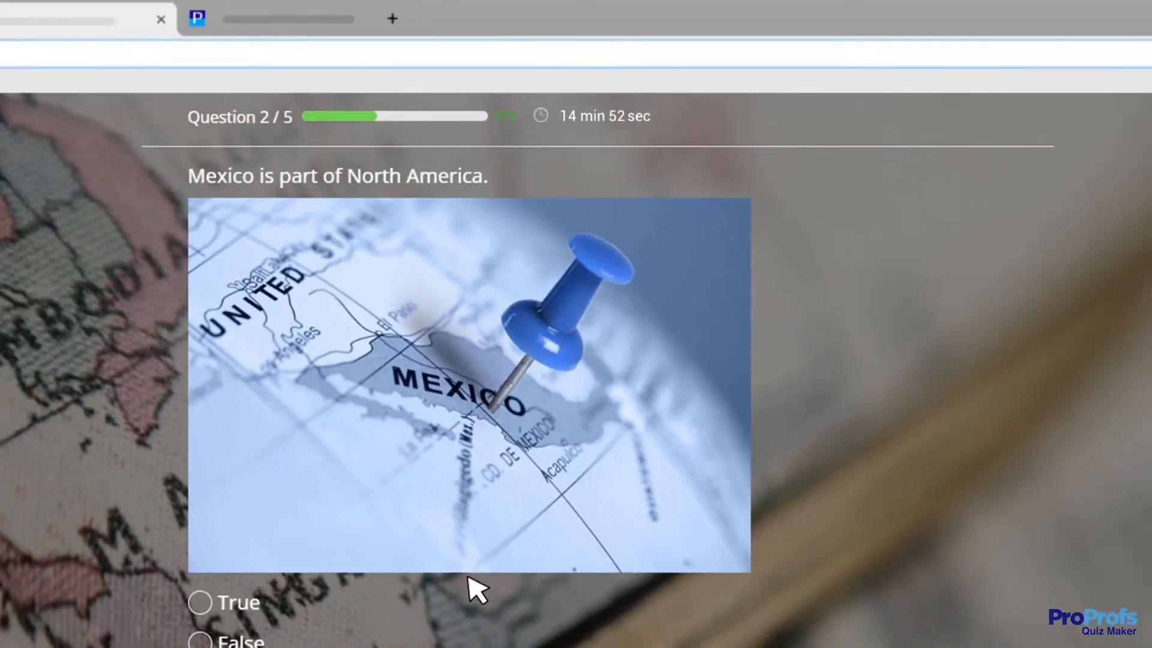
{"action": "left_click", "coordinate": [194, 18]}
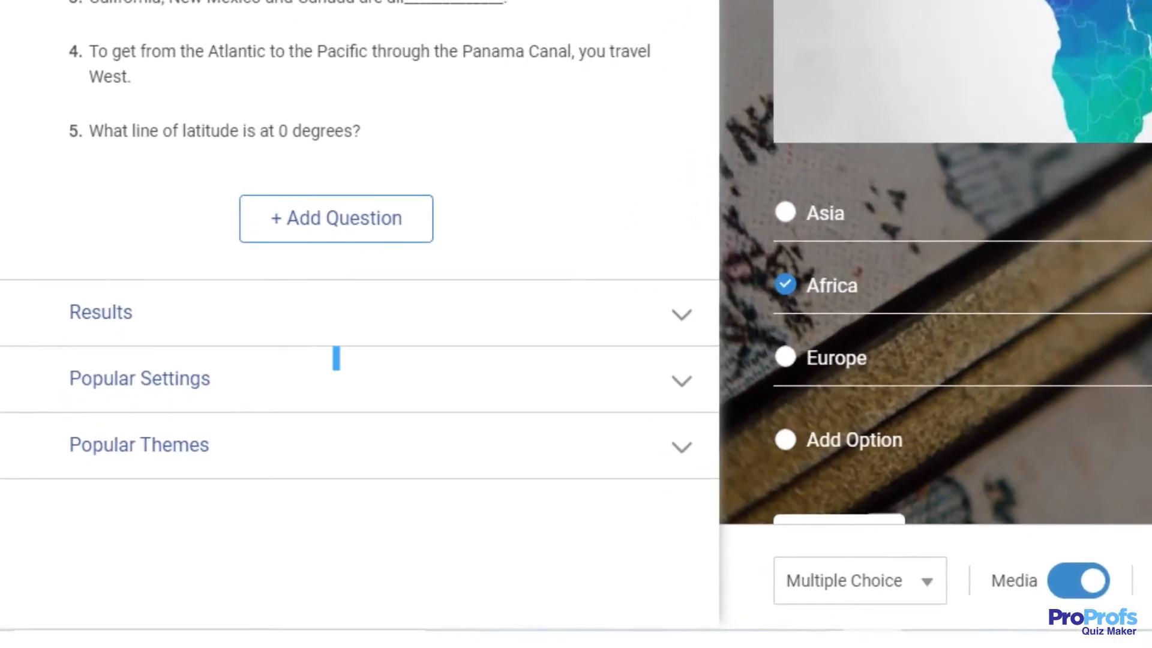
Expand Popular Settings and bring up All Settings for the Geography Quiz Template
{"action": "left_click", "coordinate": [139, 378]}
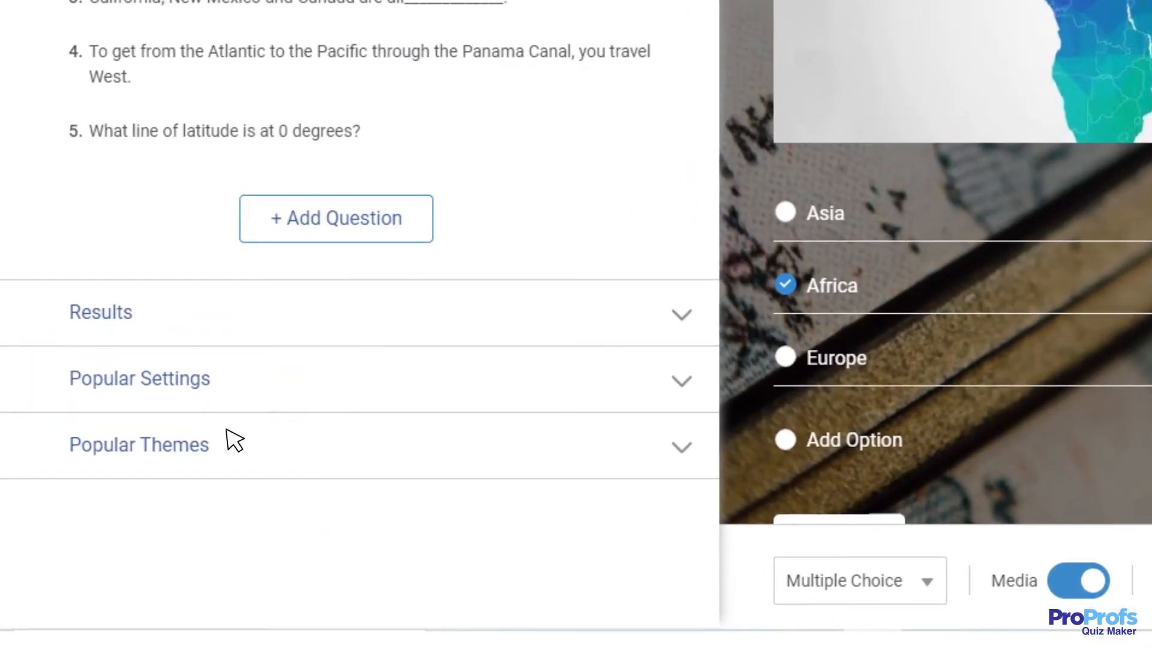
{"action": "left_click", "coordinate": [139, 379]}
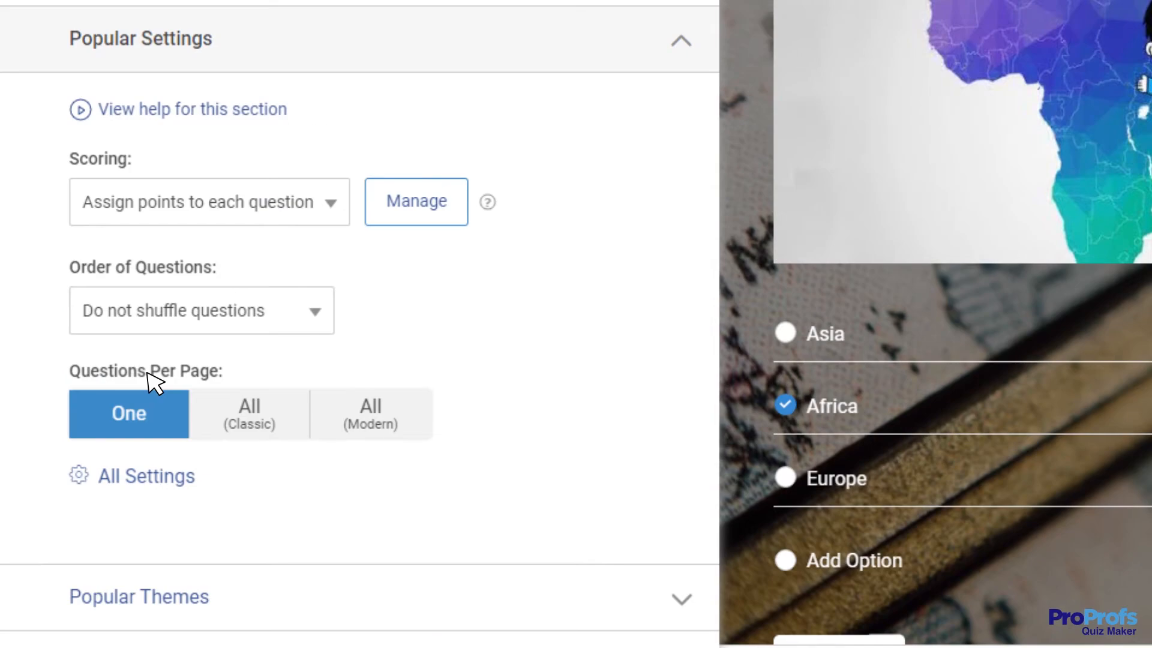
{"action": "left_click", "coordinate": [146, 477]}
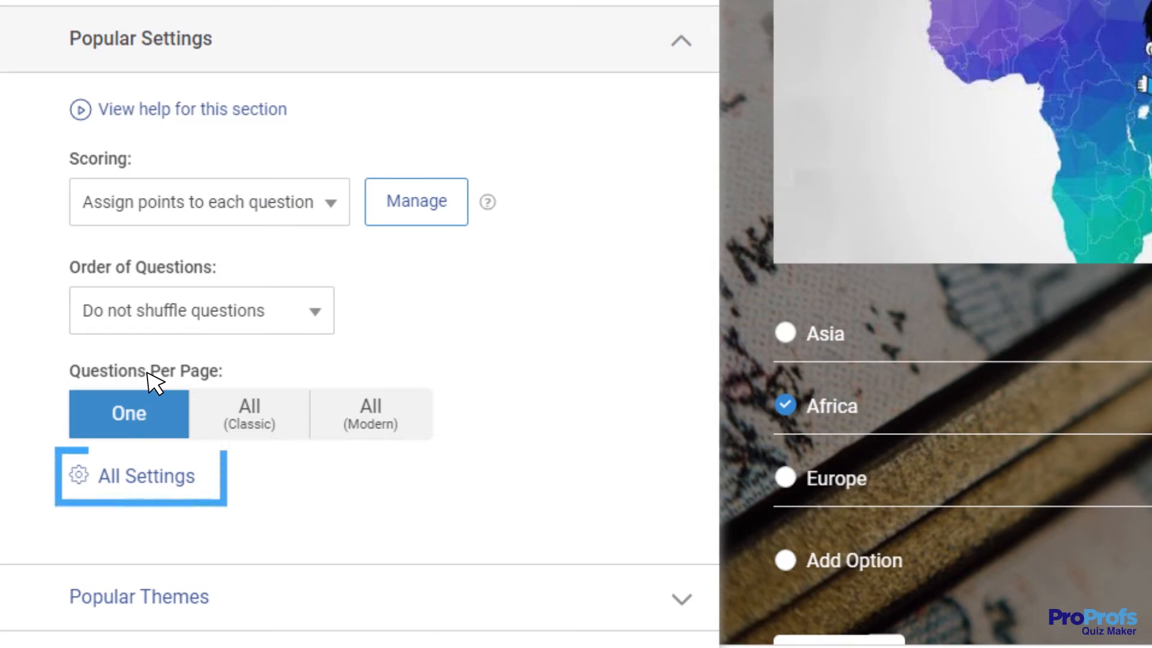
{"action": "left_click", "coordinate": [146, 476]}
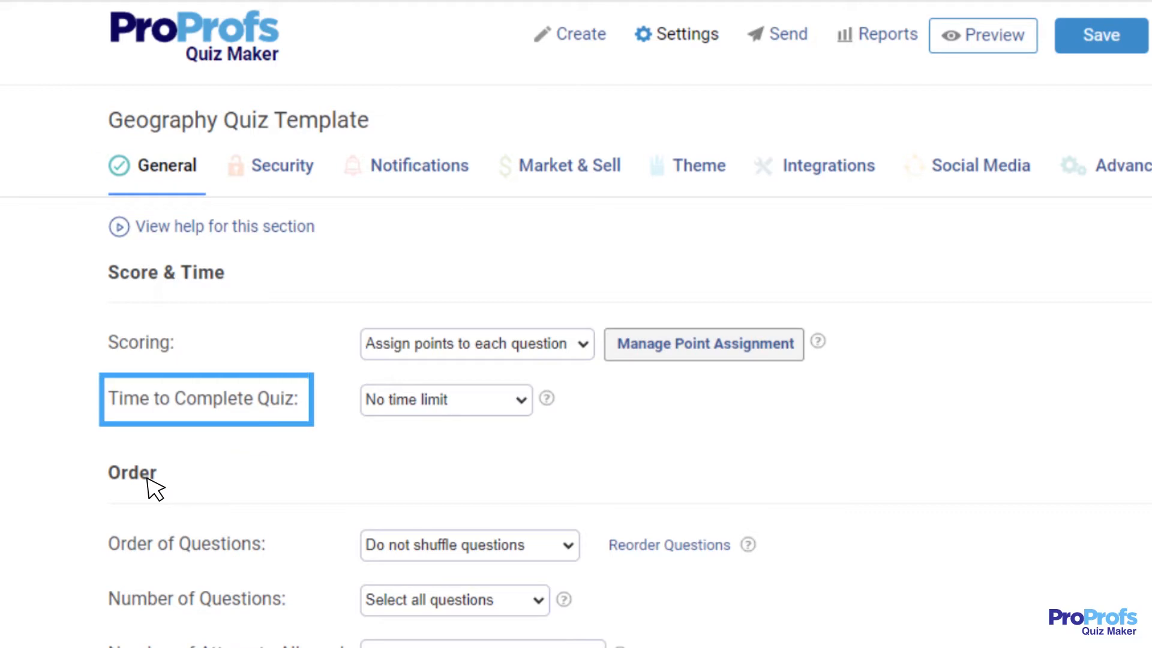
In Time to Complete Quiz, try Set max quiz time, then choose Set time per question
{"action": "left_click", "coordinate": [444, 398]}
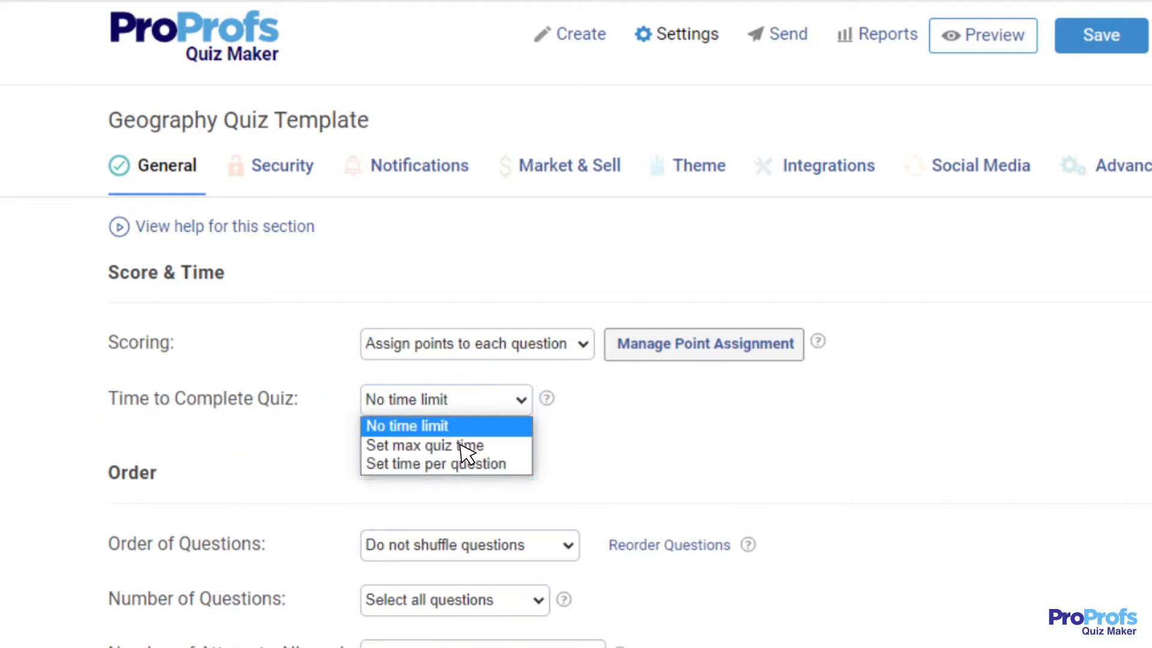
{"action": "left_click", "coordinate": [424, 444]}
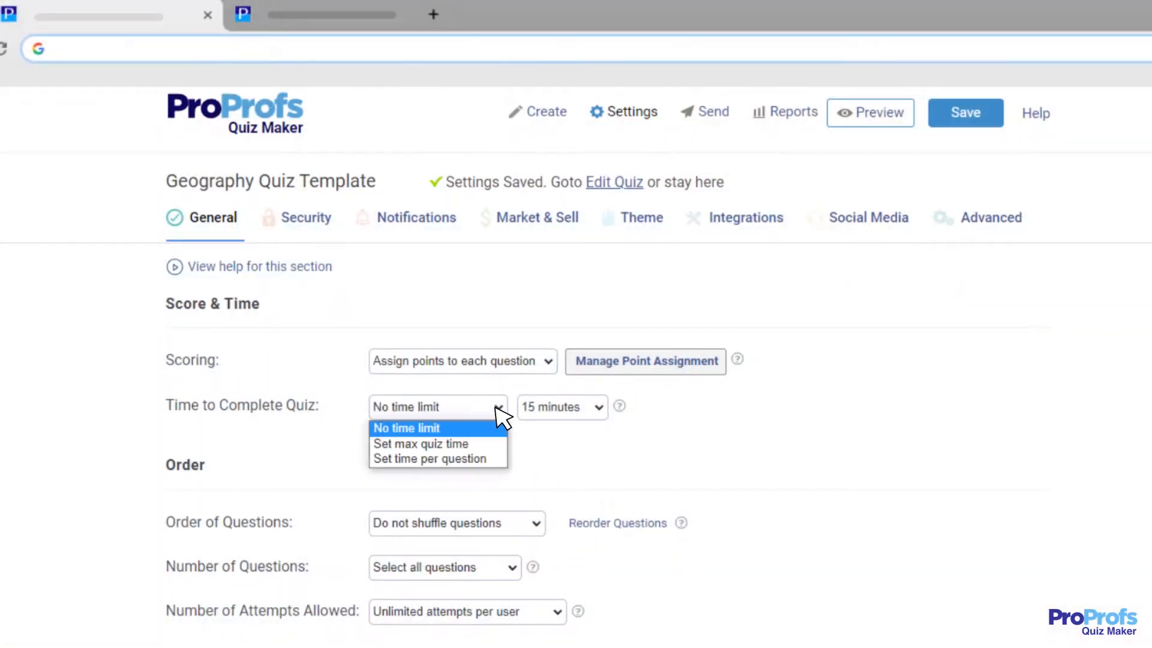
{"action": "left_click", "coordinate": [434, 459]}
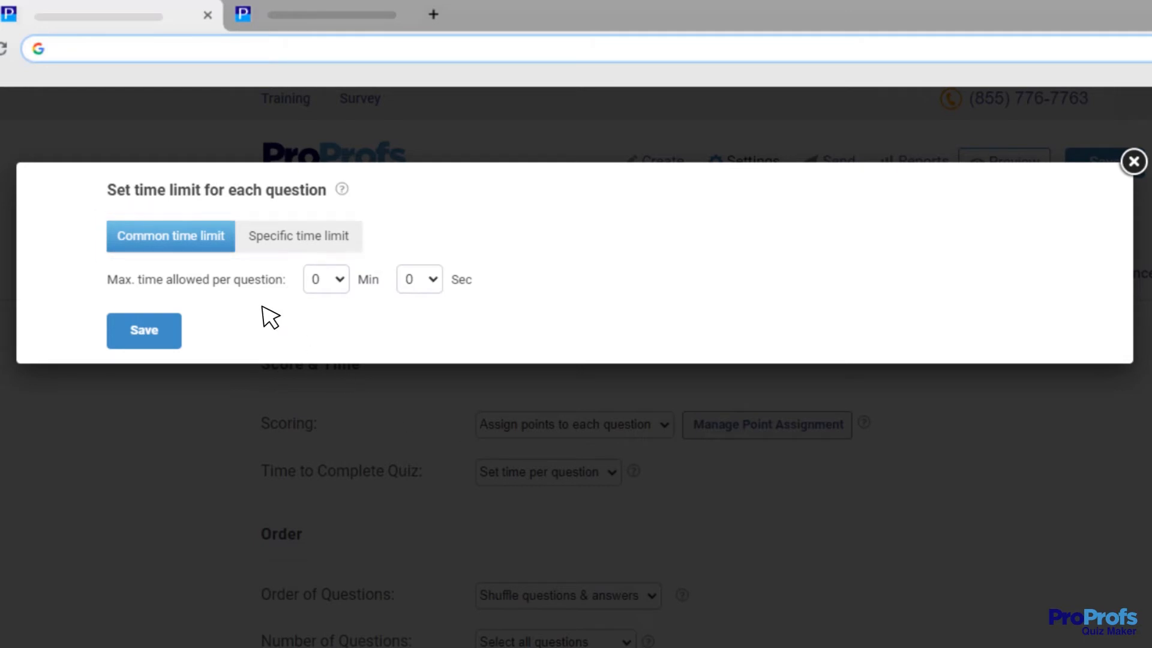
Choose the minutes allowed per question and save the time limit settings
{"action": "left_click", "coordinate": [169, 237]}
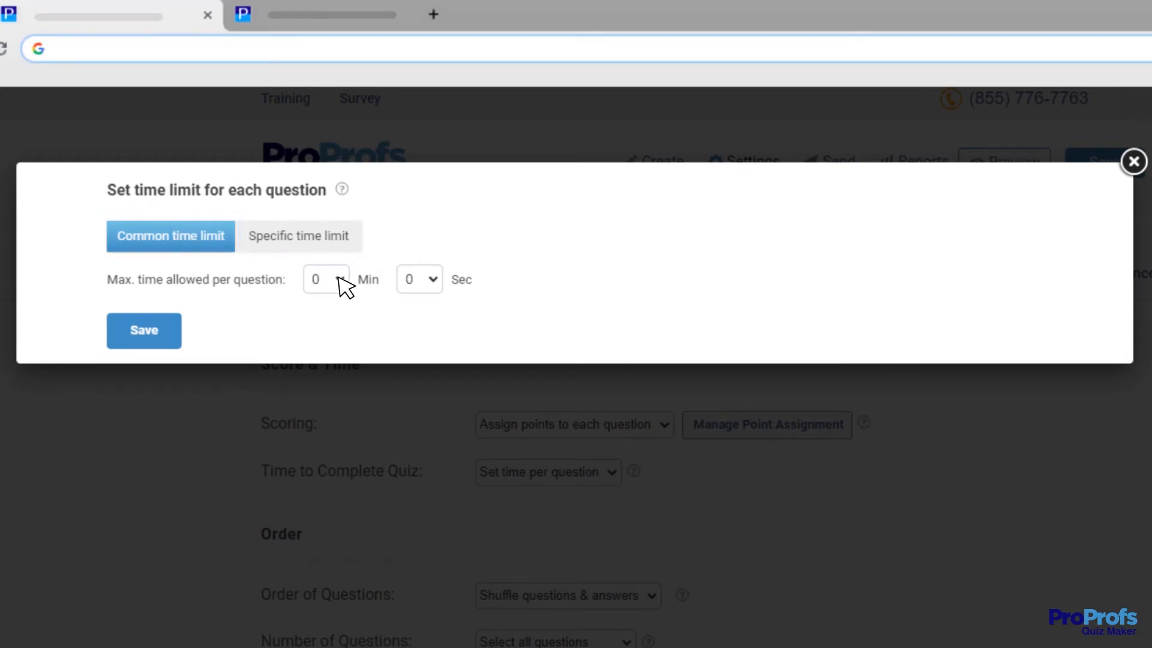
{"action": "left_click", "coordinate": [326, 279]}
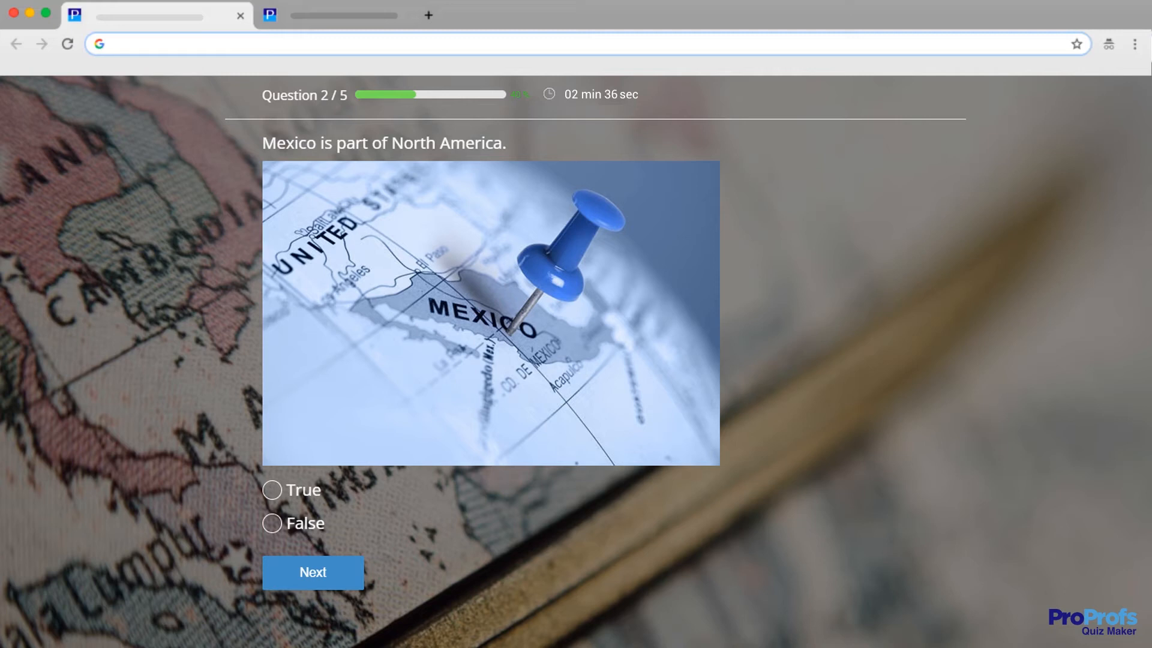
{"action": "left_click", "coordinate": [298, 236]}
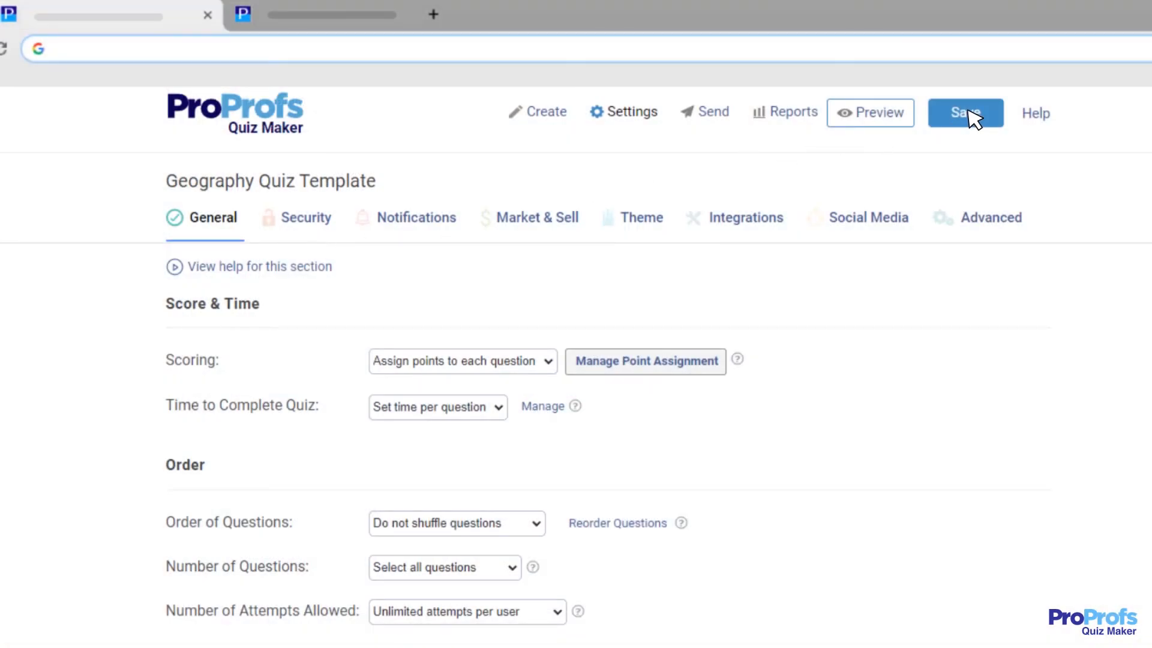
{"action": "left_click", "coordinate": [965, 113]}
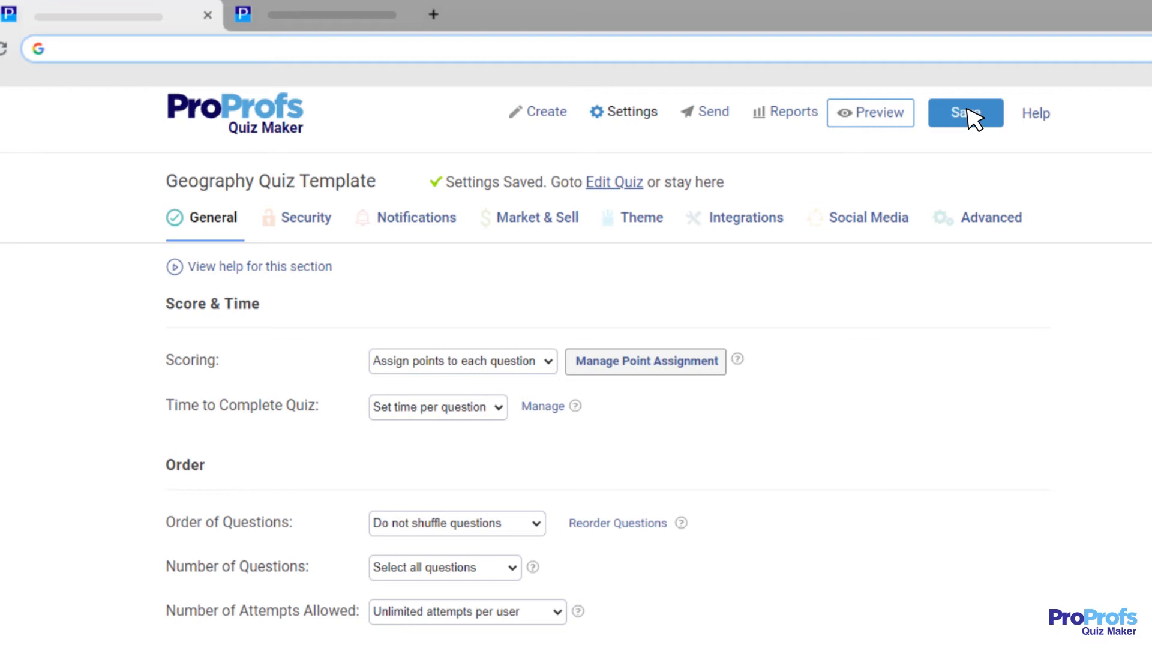
Set Quiz Availability to Custom dates in Advanced, then return to General for Order of Questions
{"action": "left_click", "coordinate": [988, 220]}
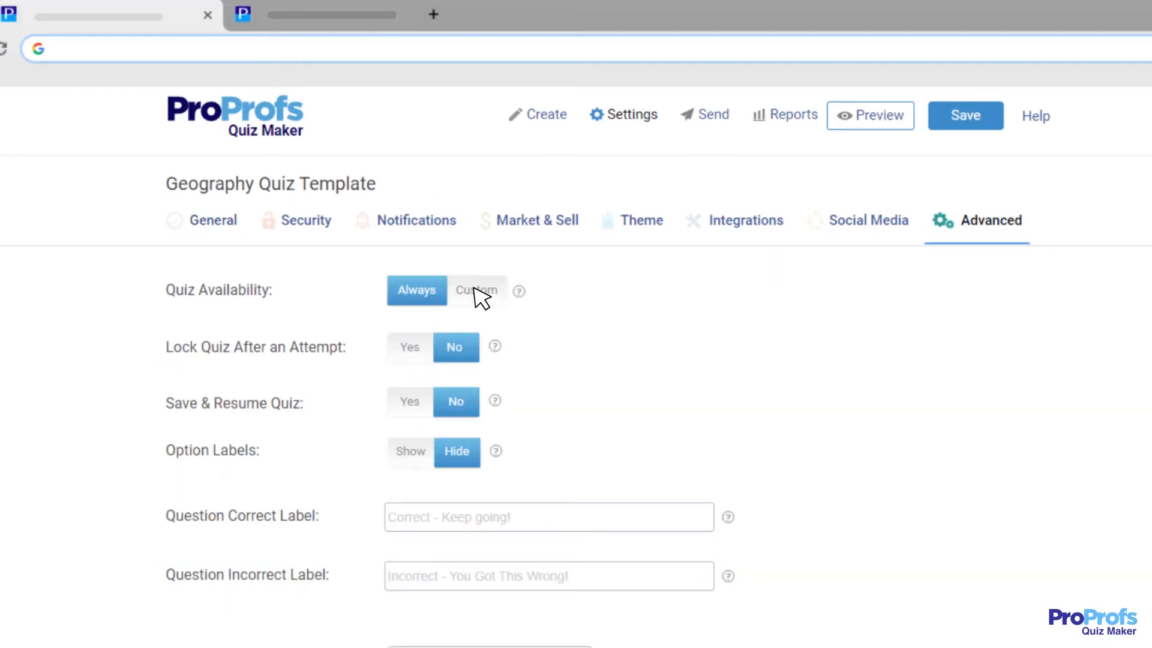
{"action": "left_click", "coordinate": [476, 288]}
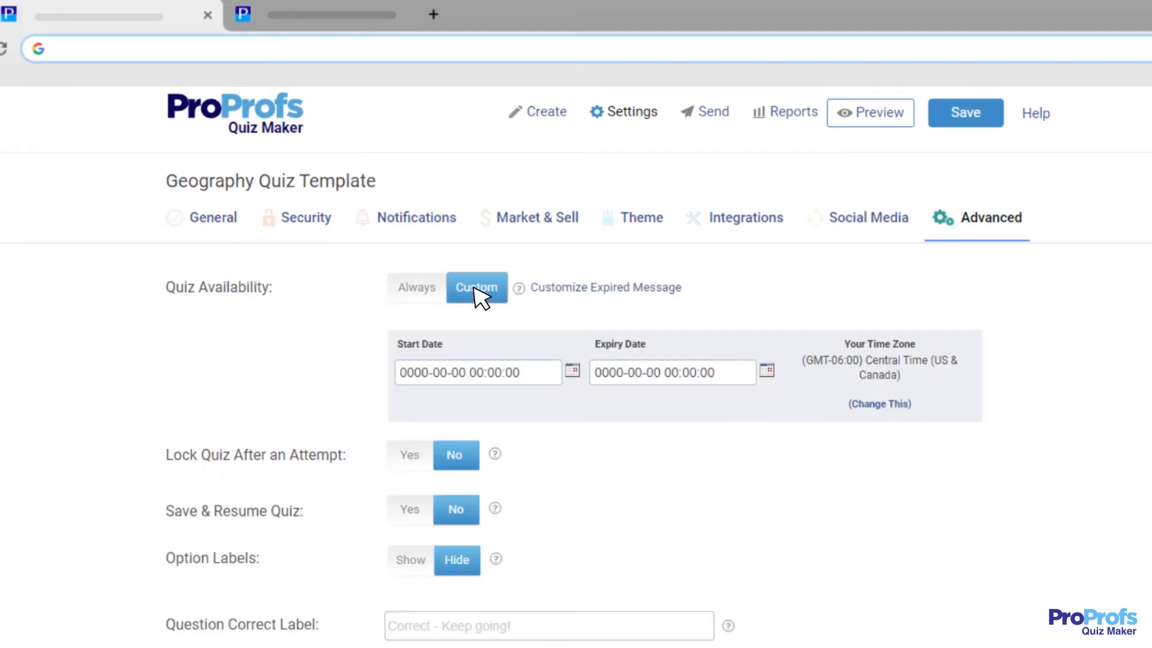
{"action": "mouse_move", "coordinate": [213, 221]}
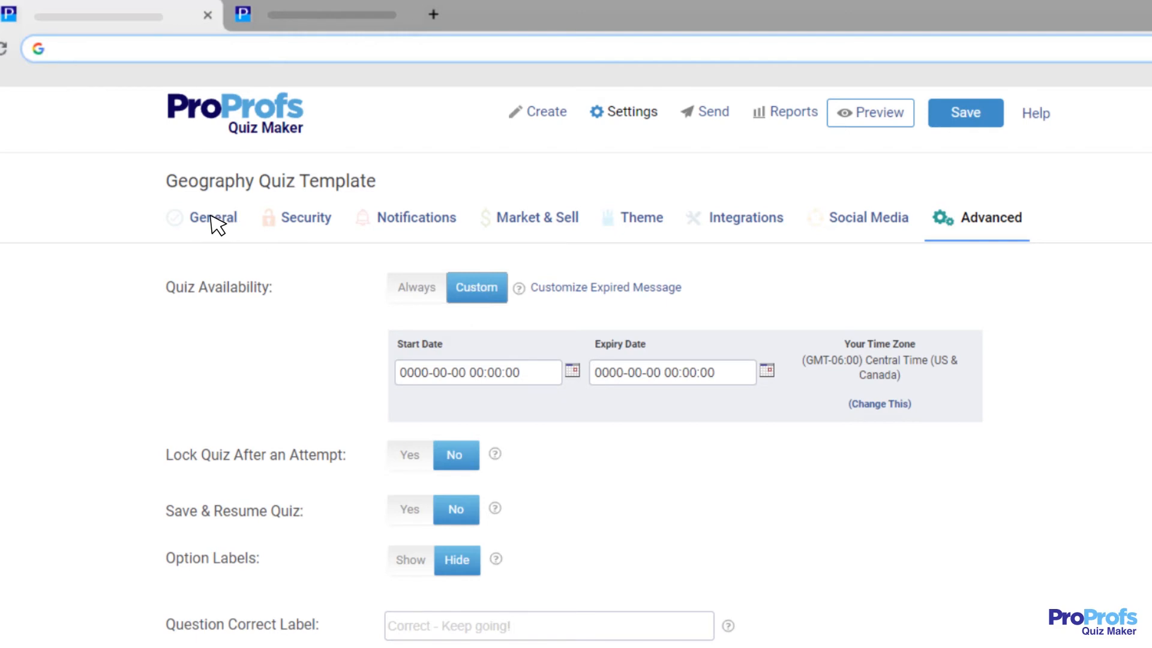
{"action": "left_click", "coordinate": [215, 217]}
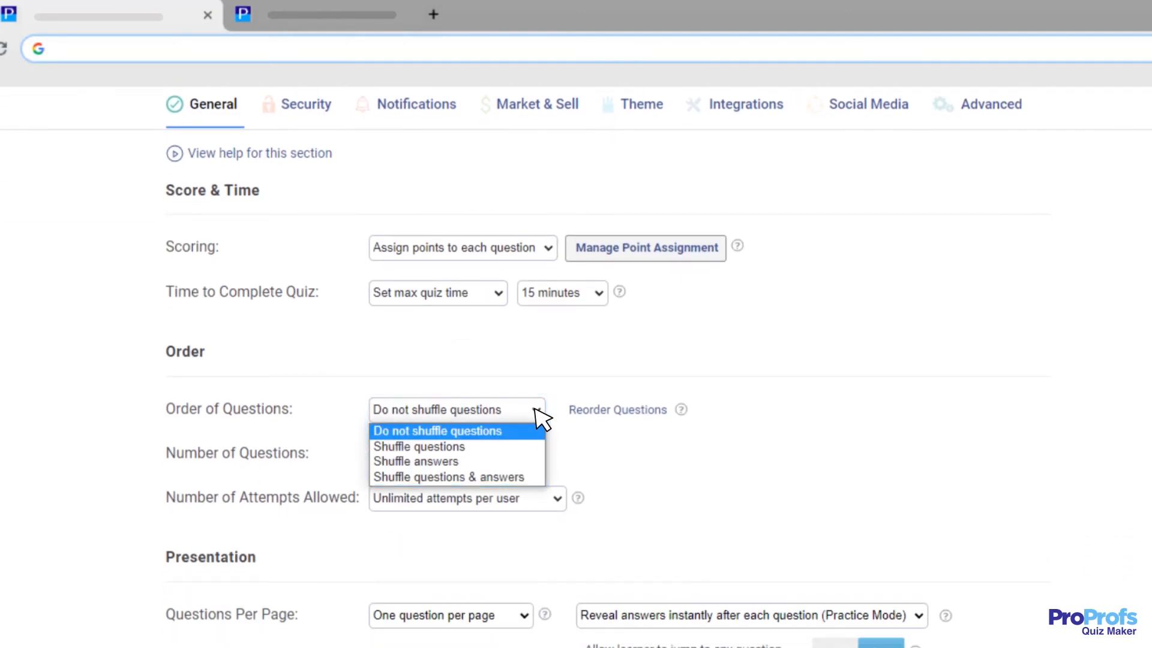
{"action": "left_click", "coordinate": [449, 477]}
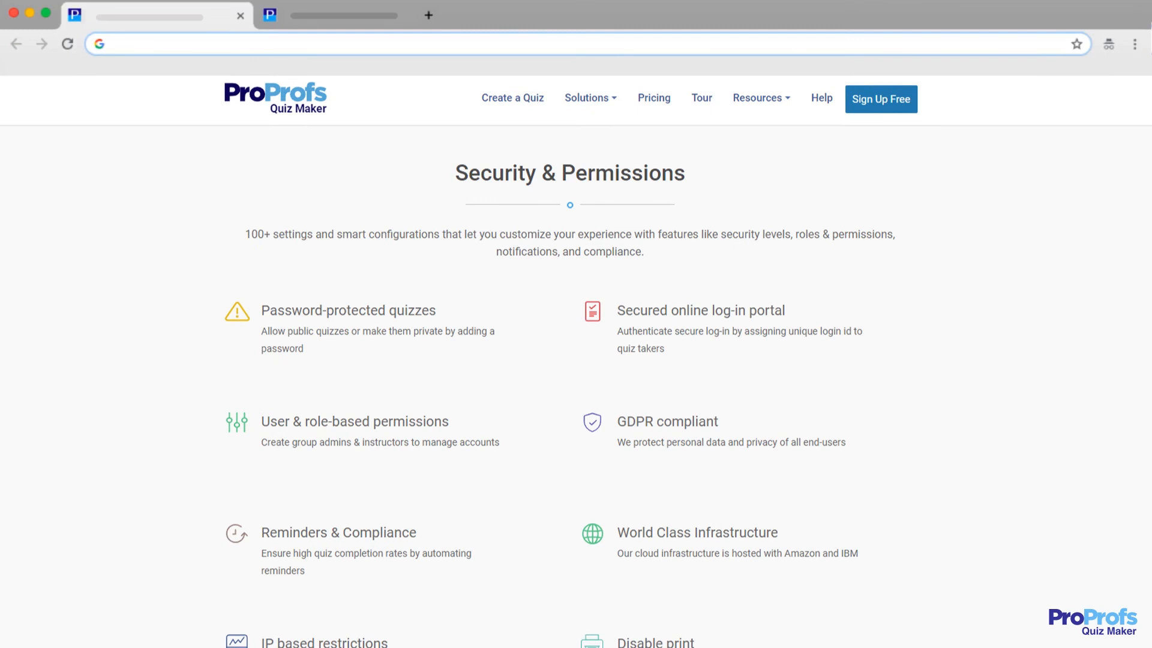
Browse the features and home pages, then start creating a free account via Get Started Free
{"action": "scroll", "scroll_direction": "down", "scroll_amount": 3}
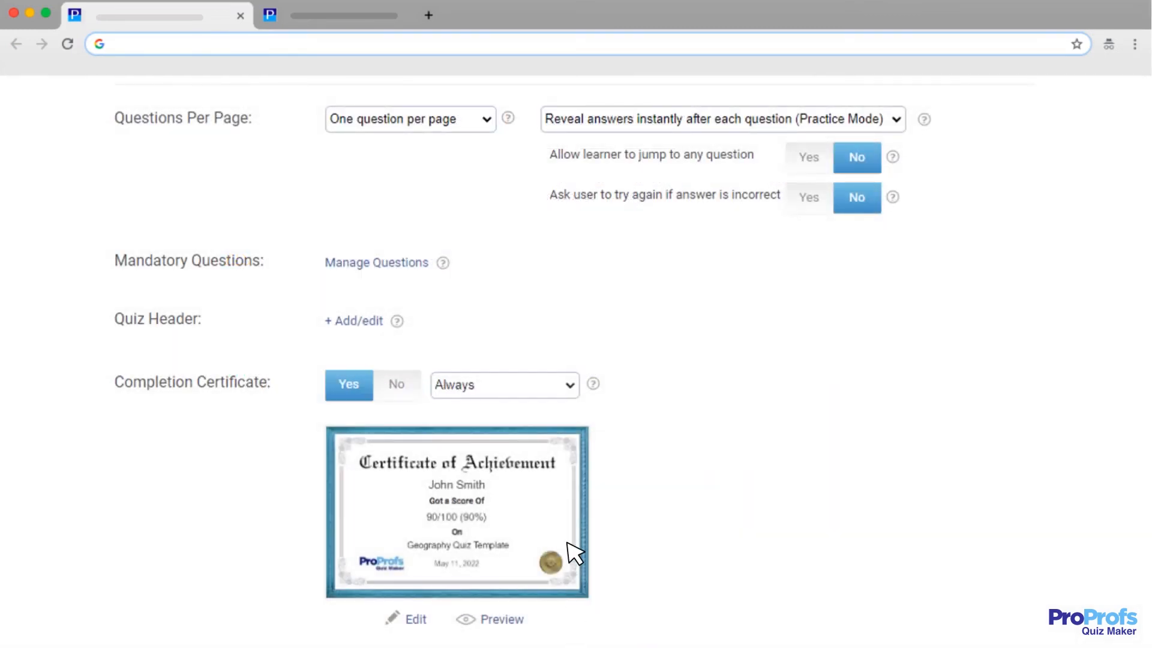
{"action": "left_click", "coordinate": [504, 384]}
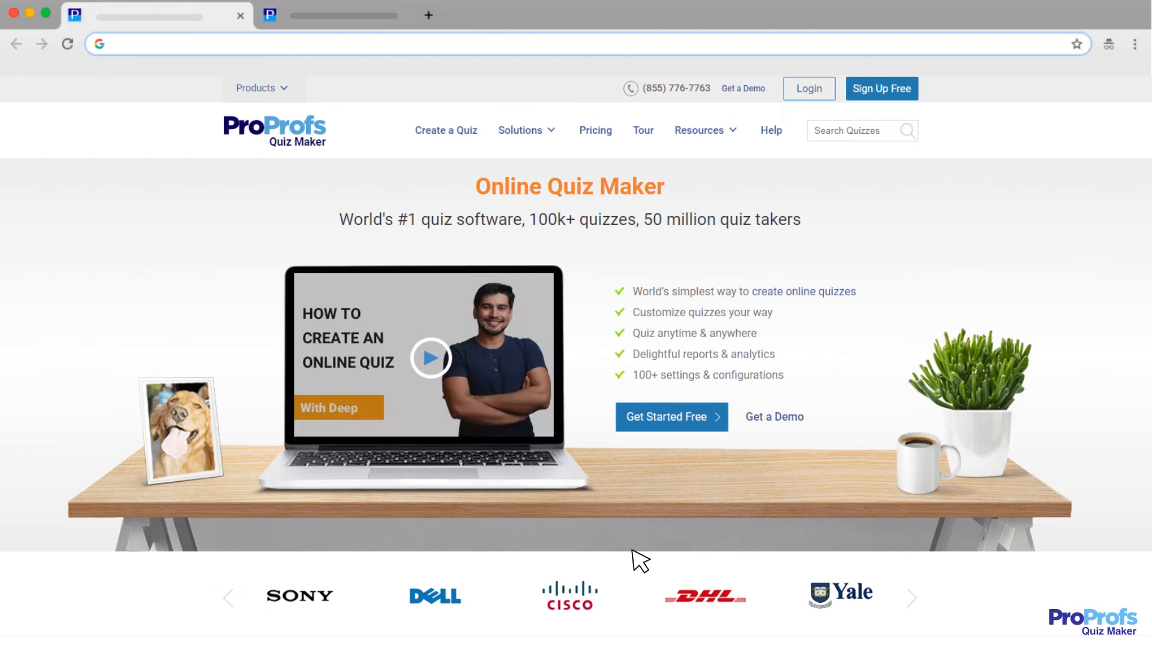
{"action": "left_click", "coordinate": [881, 88]}
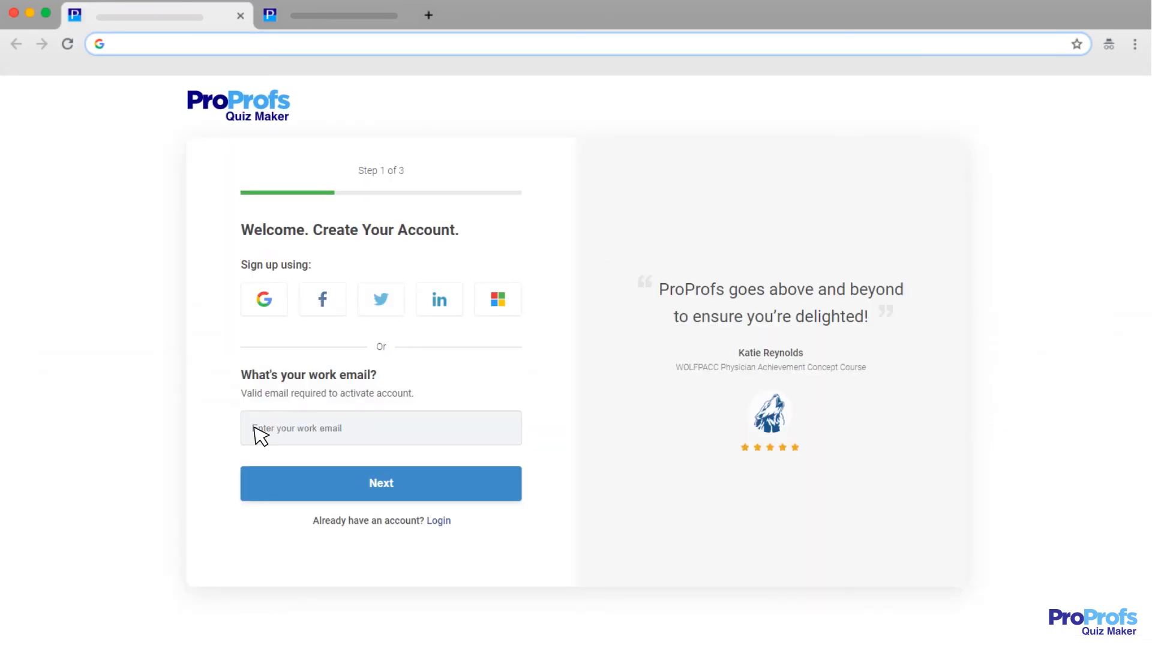